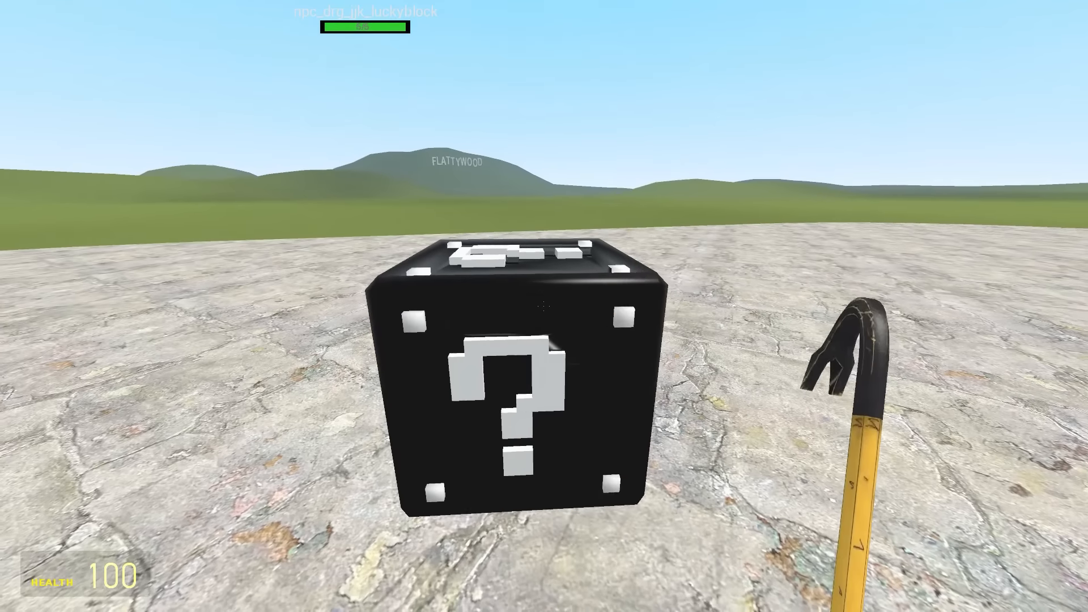
Step: Damage the black lucky block with a crowbar swing
click(507, 375)
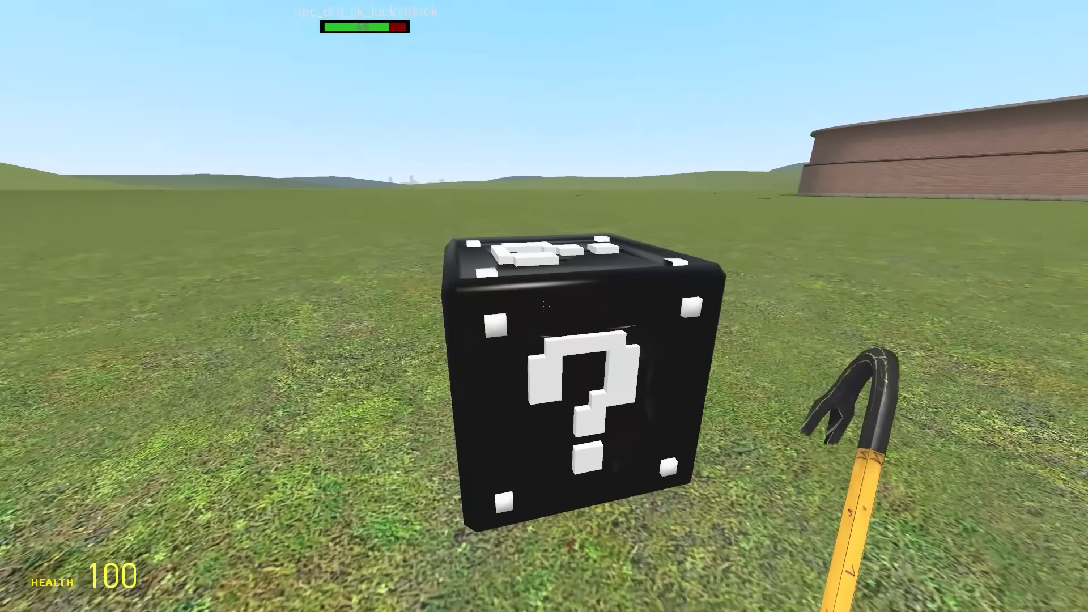
Step: Break the lucky block with crowbar hits, spawning a 500/500-health trollface enemy
click(576, 374)
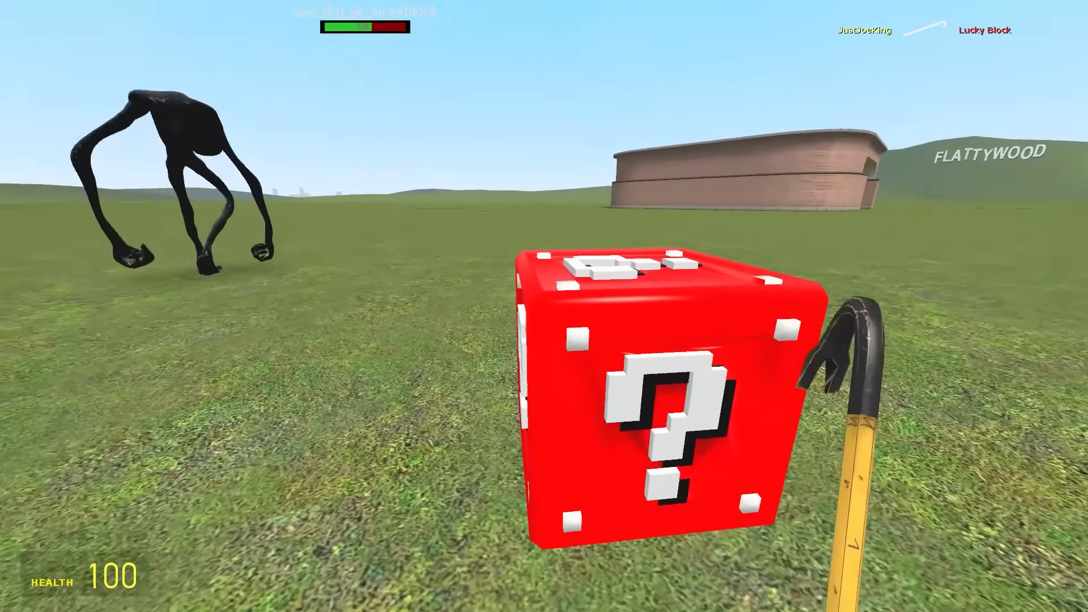
click(659, 416)
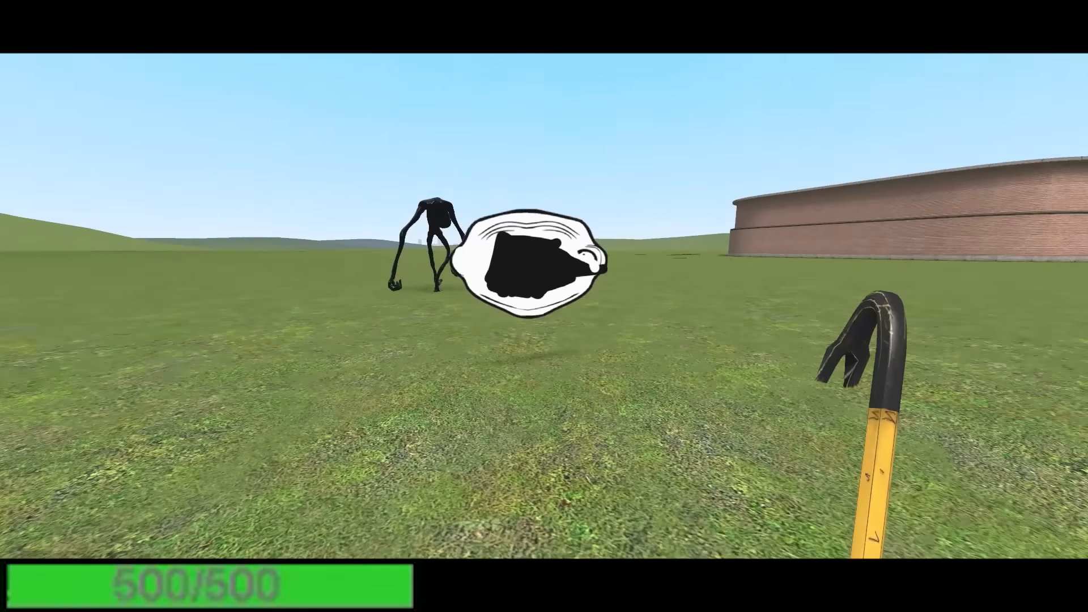